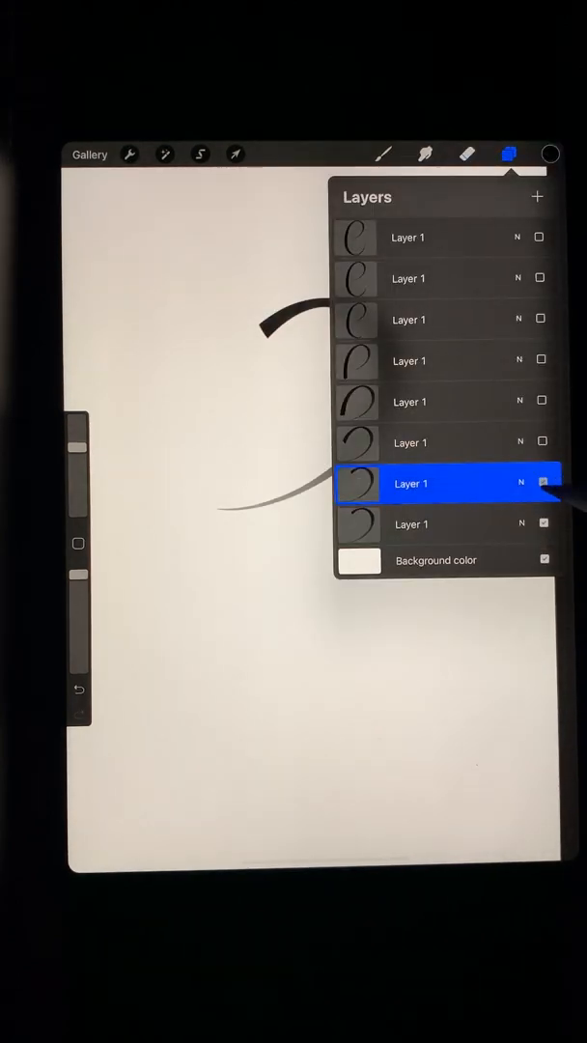
Step: Hide the upper stroke layers of the 'e' and switch Animation Assist on so the layers become frames
click(541, 483)
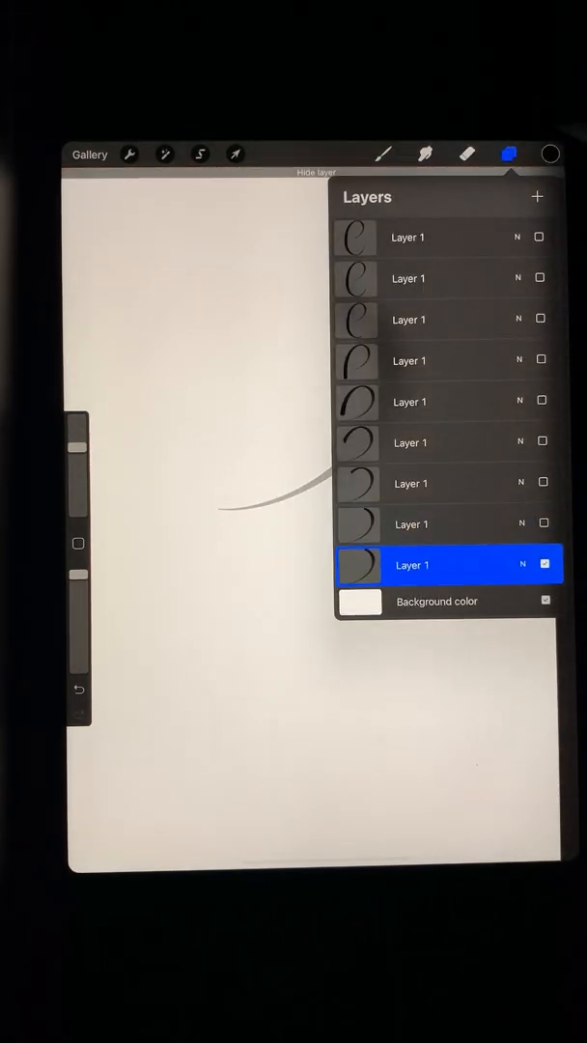
click(510, 155)
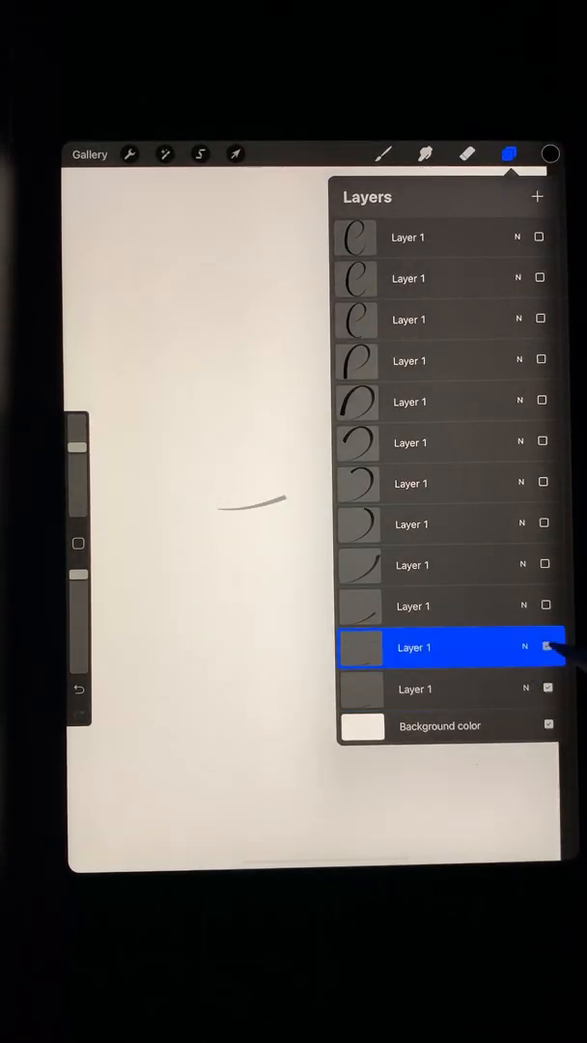
click(129, 155)
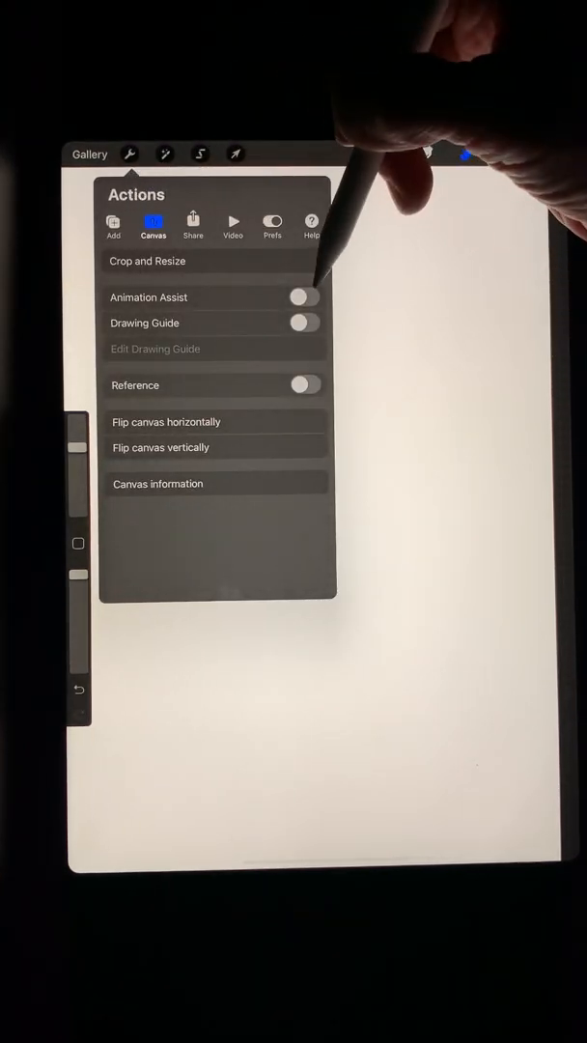
click(306, 297)
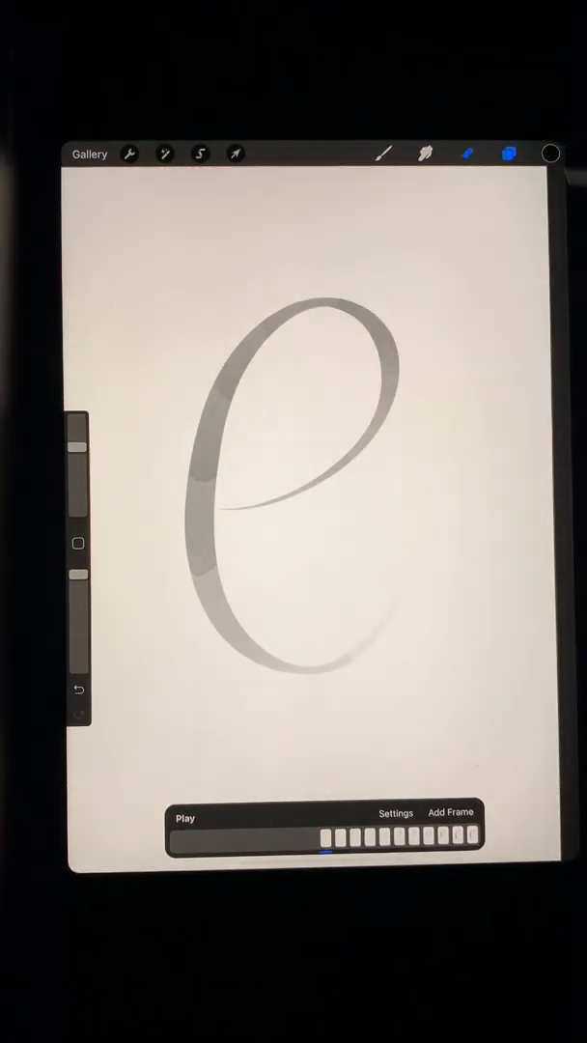
Step: Play the 'e' animation so it builds up stroke by stroke from the first frame
click(184, 819)
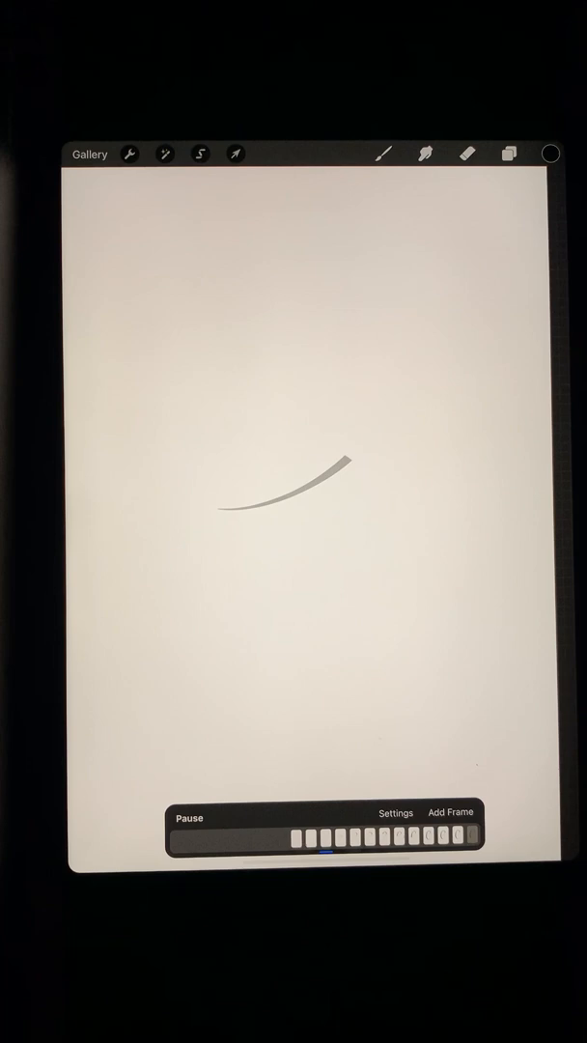